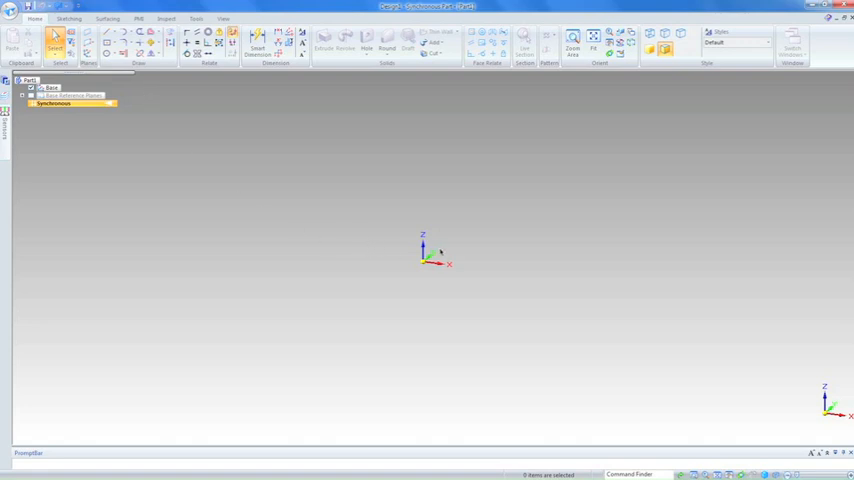
mouse_move(372, 228)
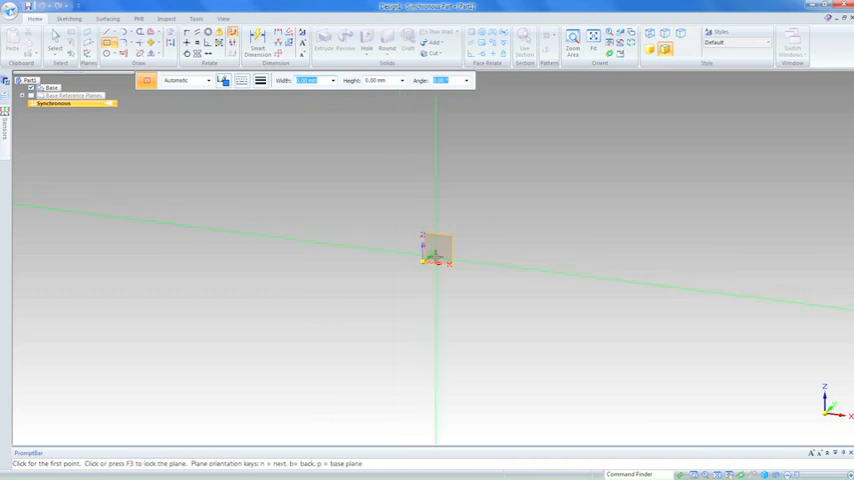
mouse_move(438, 252)
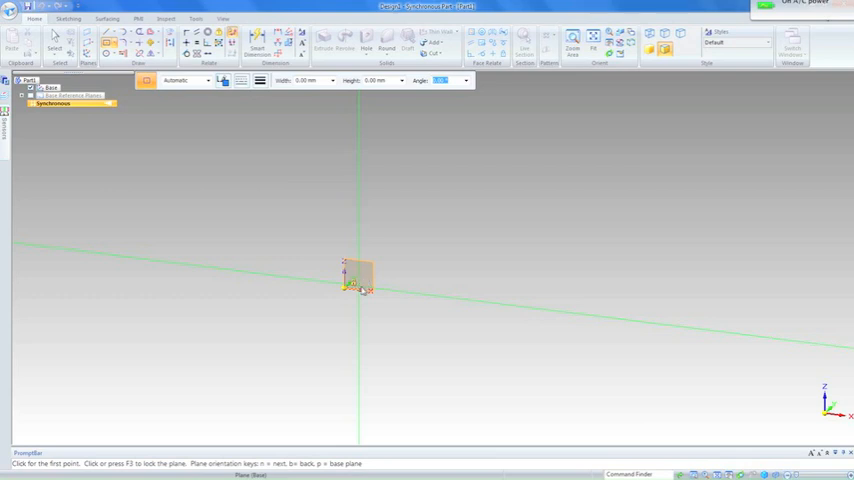
Select the desired base plane at the origin from the overlapping planes via QuickPick.
click(356, 288)
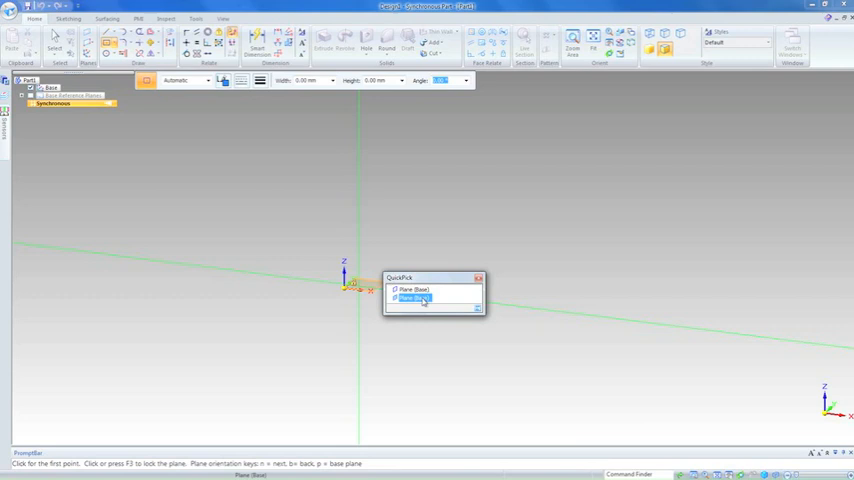
click(418, 298)
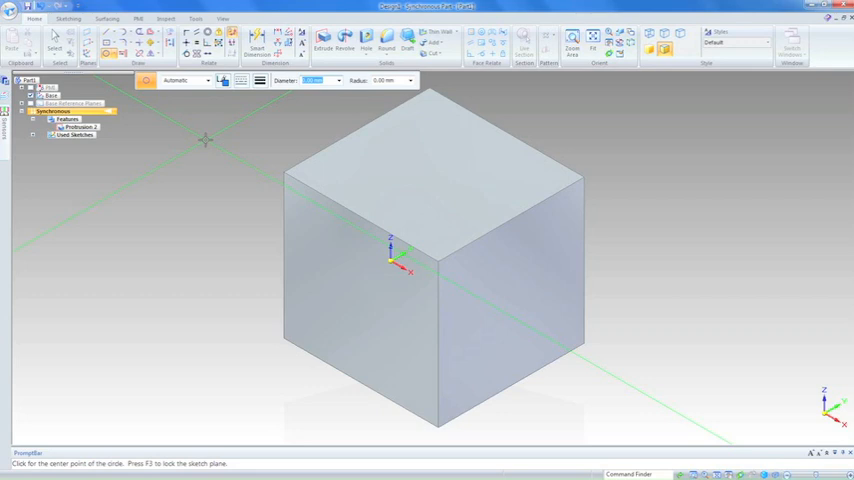
mouse_move(328, 232)
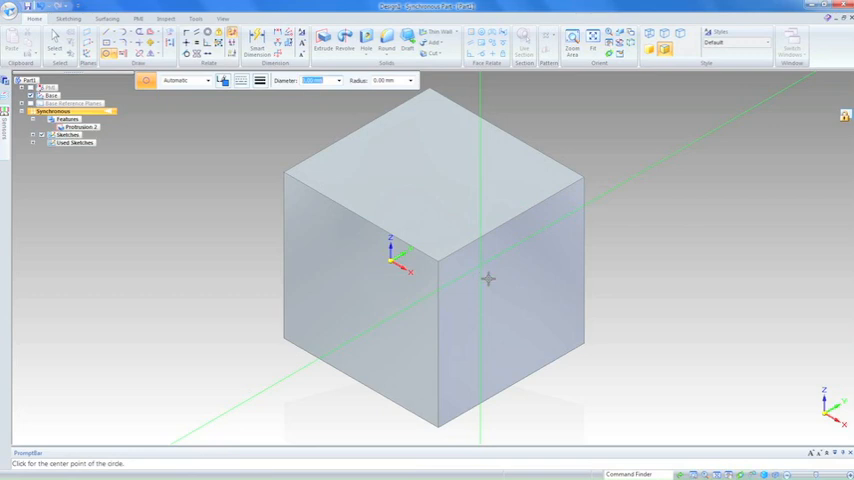
Place the circle's centre point on the cube's right-hand face.
click(490, 278)
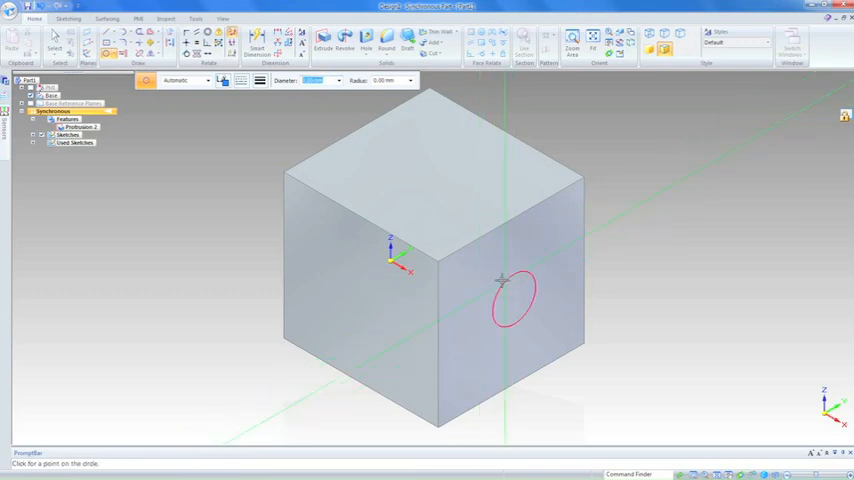